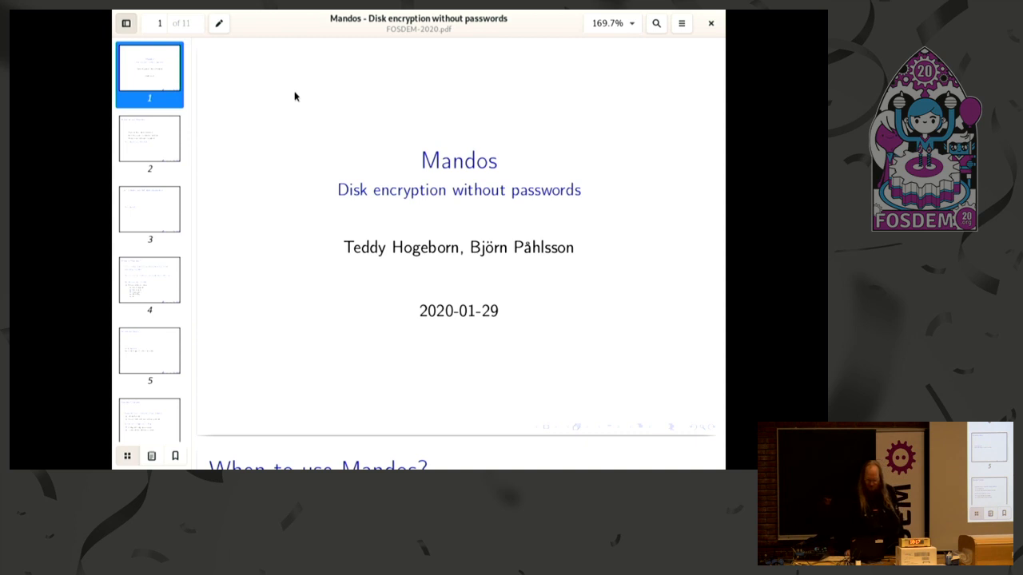
Scroll from the title slide down to page 5, 'Noninteractivity'
scroll(down, 3)
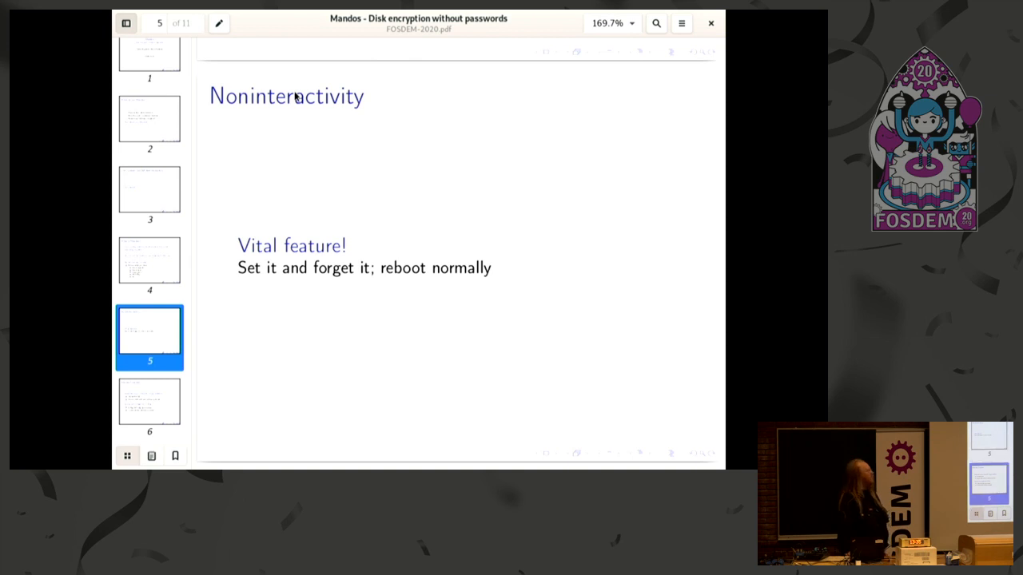
Move past page 6, 'Mandos Features', to page 7, 'But anyone could just…'
click(150, 401)
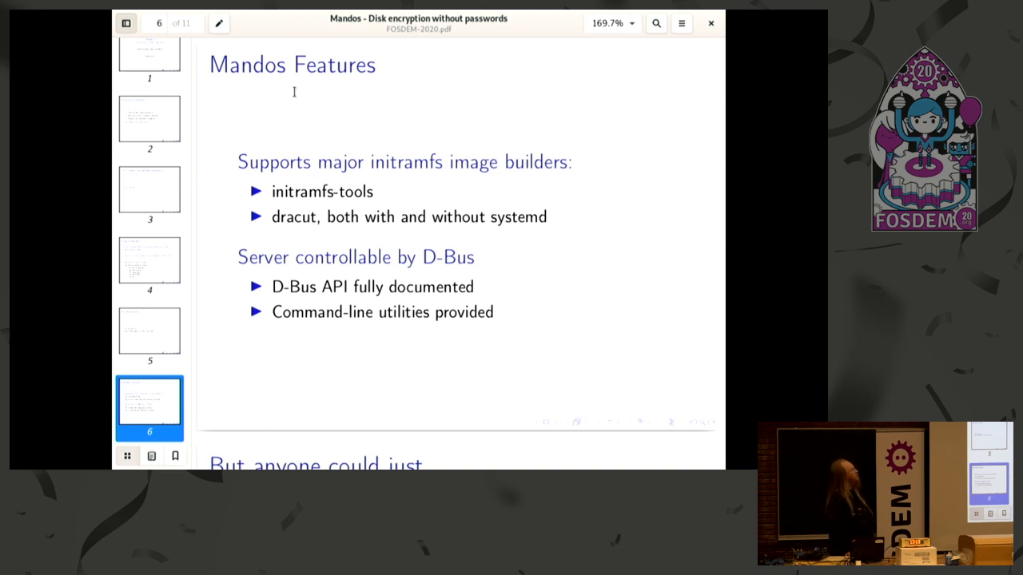
scroll(down, 3)
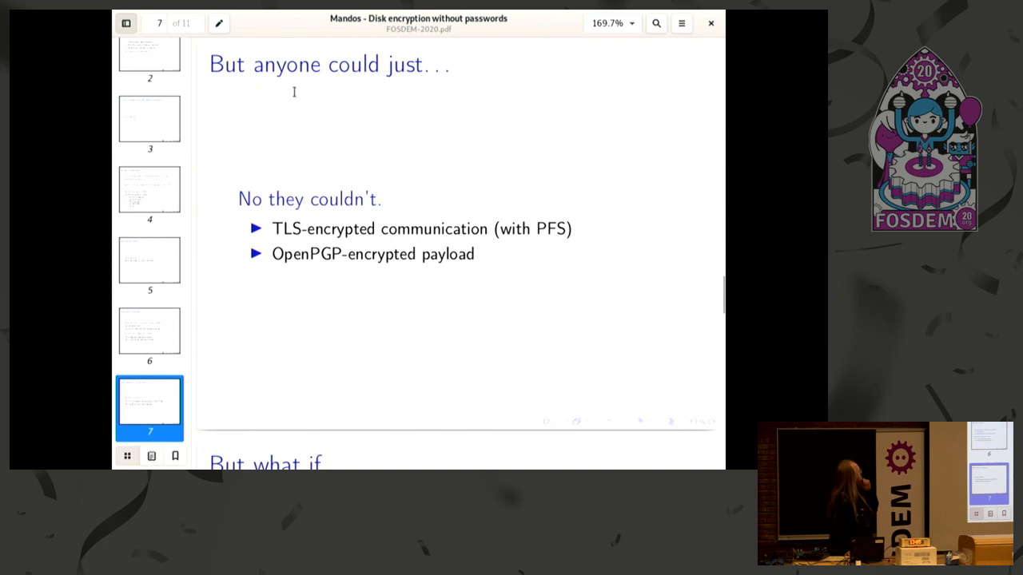
Reach page 10, 'OK, but in theory, you could…', then use thumbnails to return to page 6
scroll(up, 3)
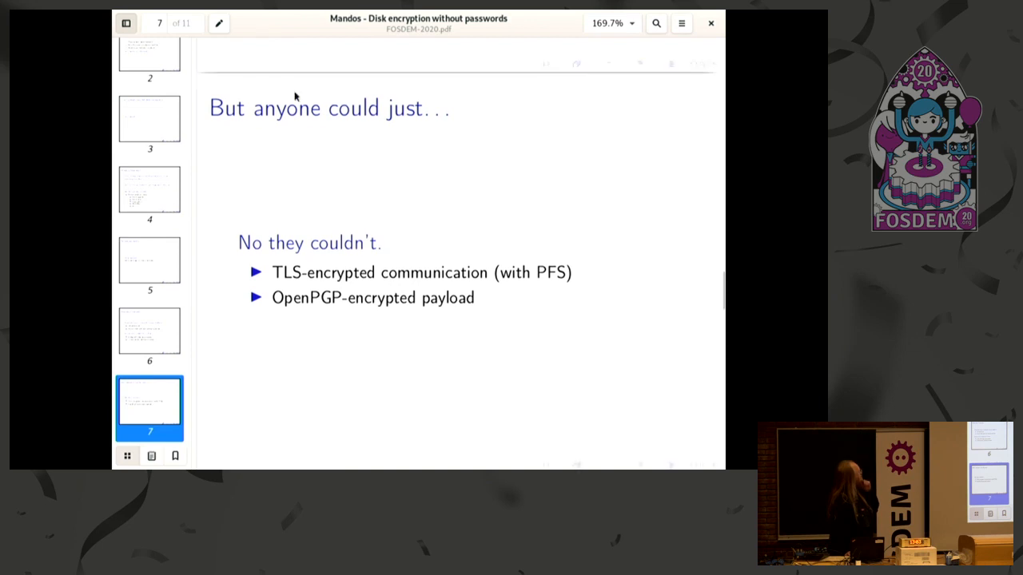
scroll(down, 3)
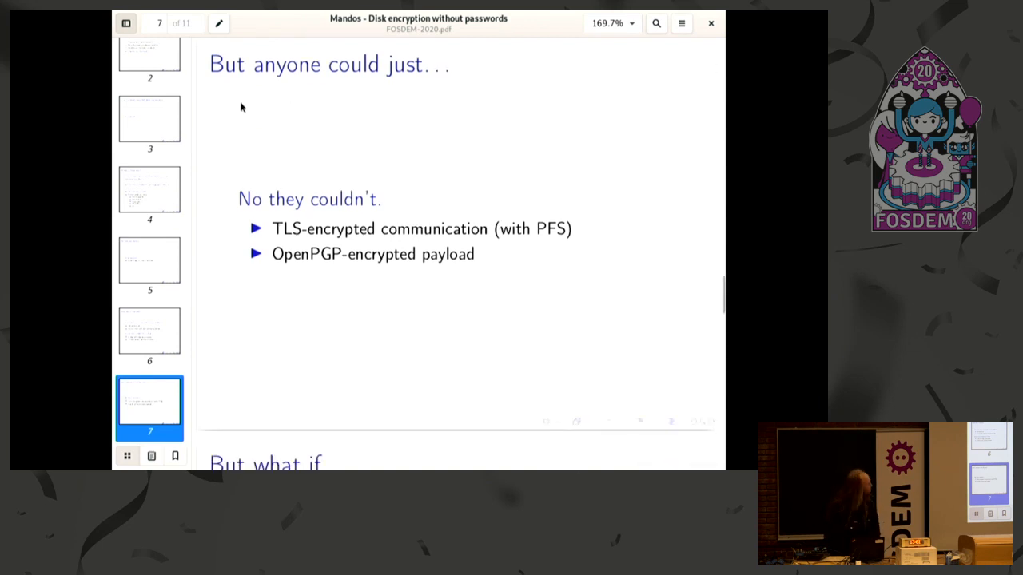
mouse_move(142, 355)
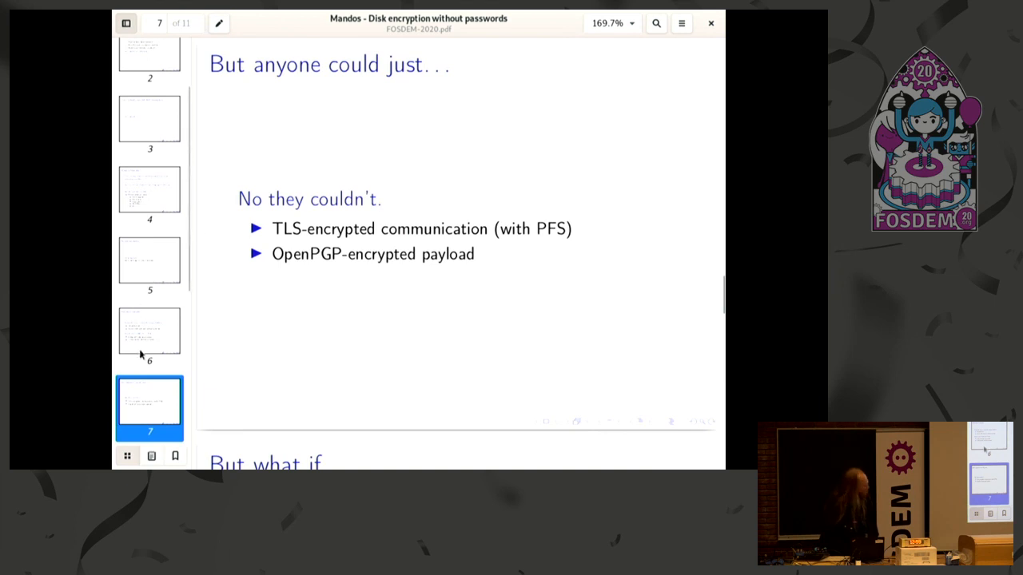
click(149, 335)
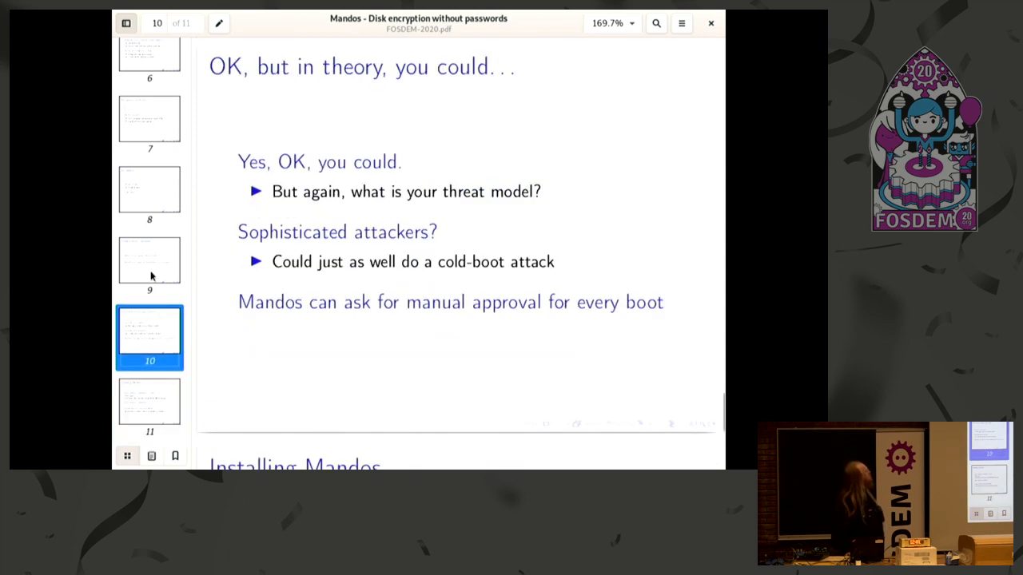
click(150, 188)
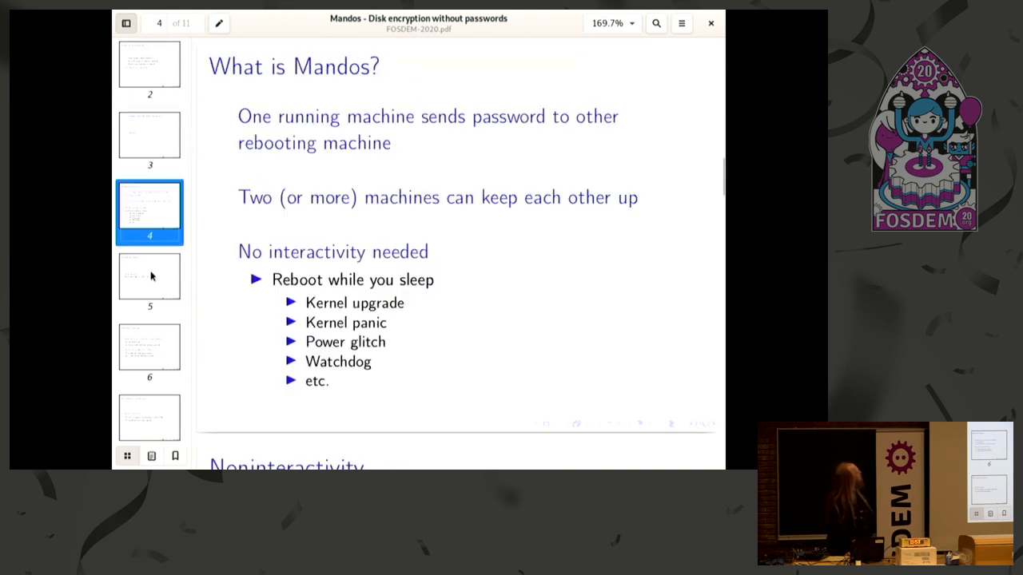
click(150, 353)
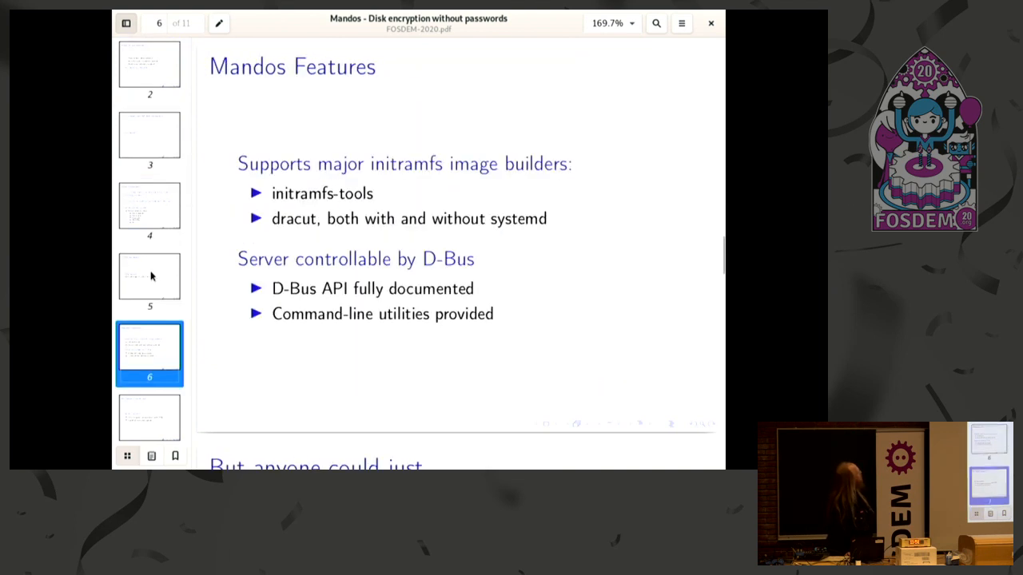